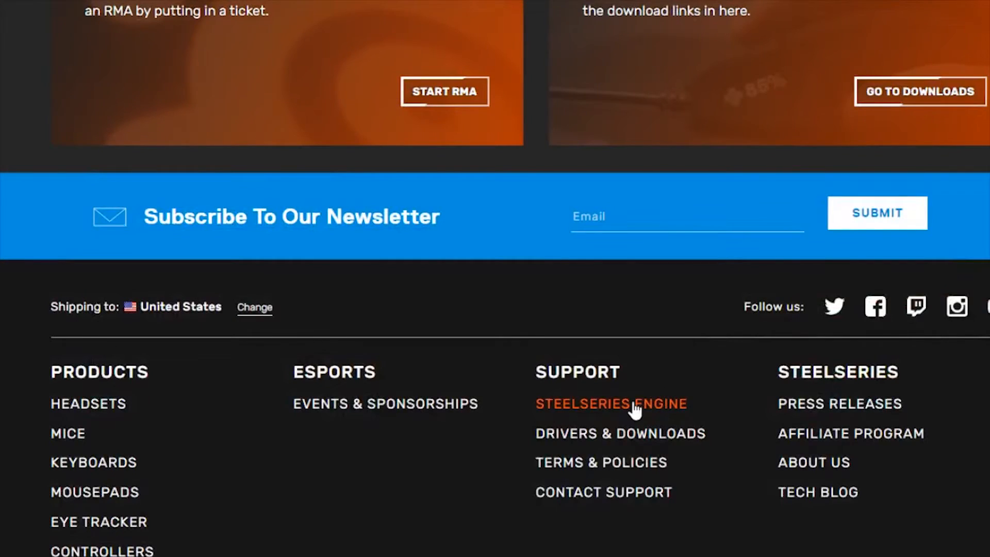
Follow the SteelSeries Engine footer link under Support to the Engine 3 download page
left_click(611, 404)
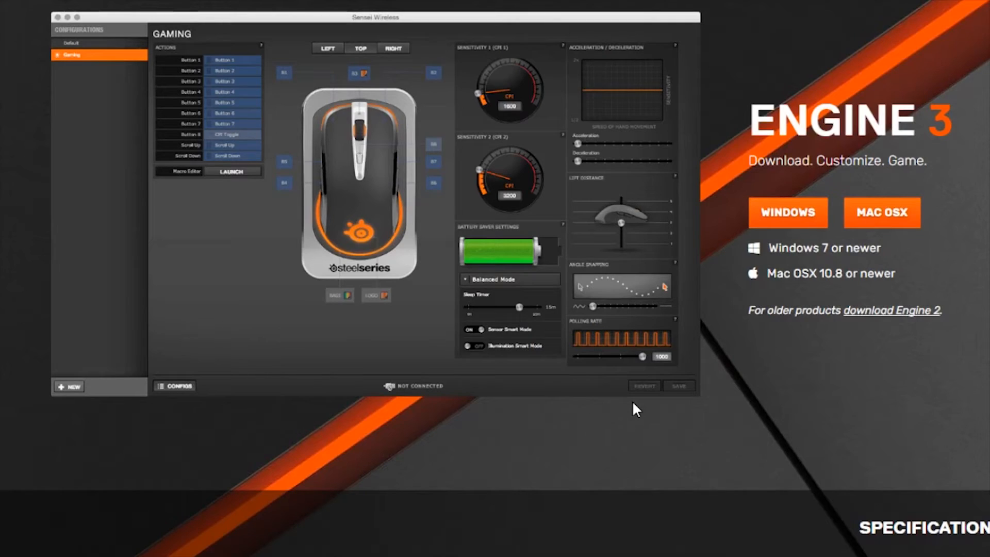